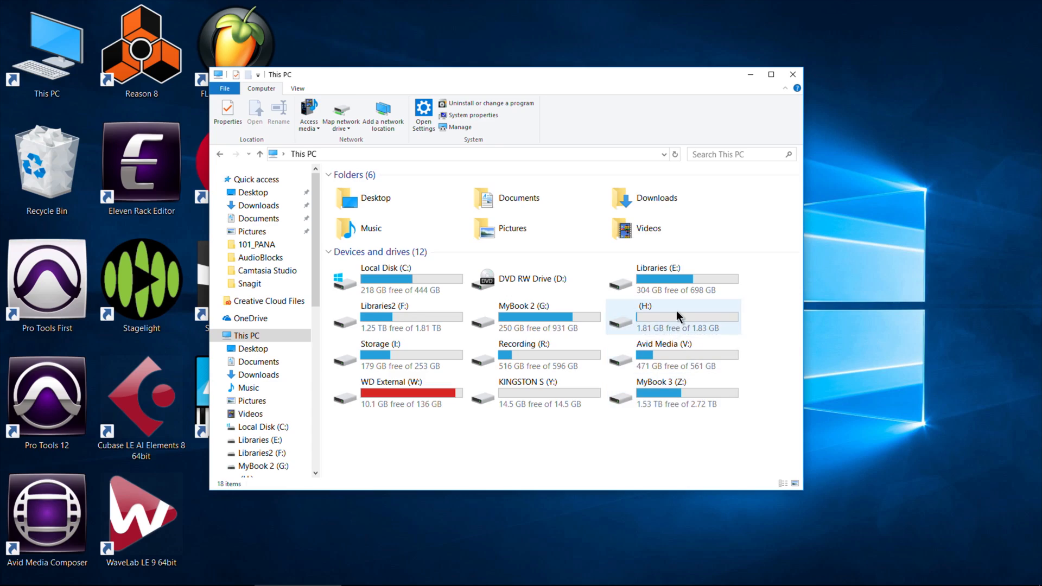
Step: Navigate into H:\STEREO\FOLDER01 and select the WAV recordings ZOOM0004 through ZOOM0006
double_click(686, 316)
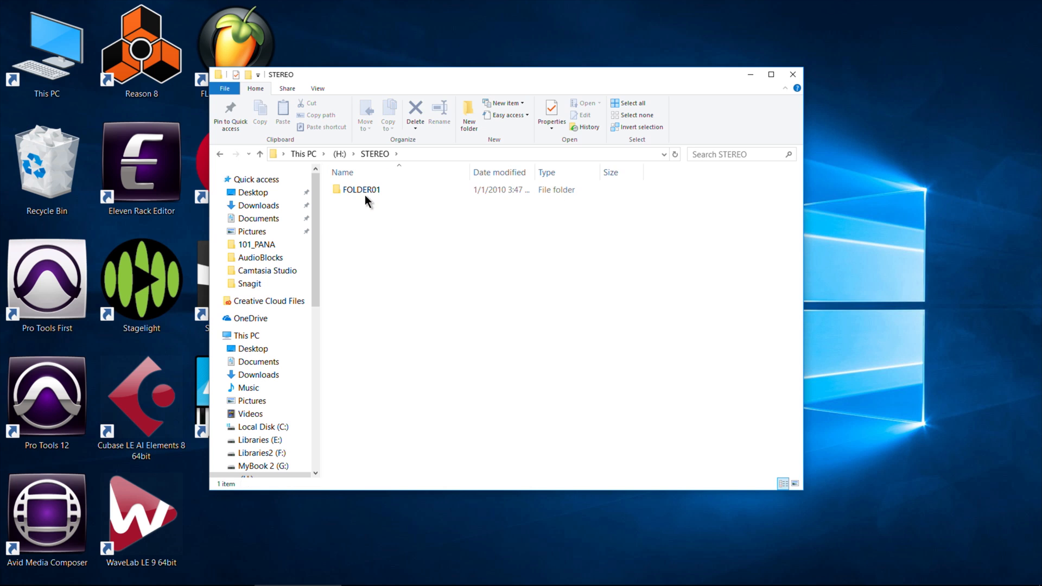
double_click(360, 188)
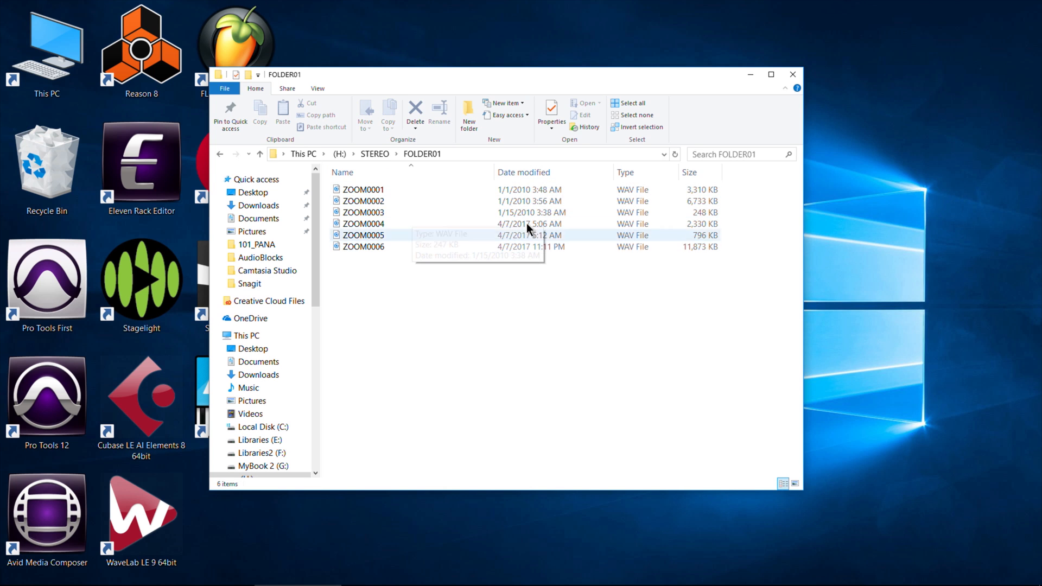
click(363, 246)
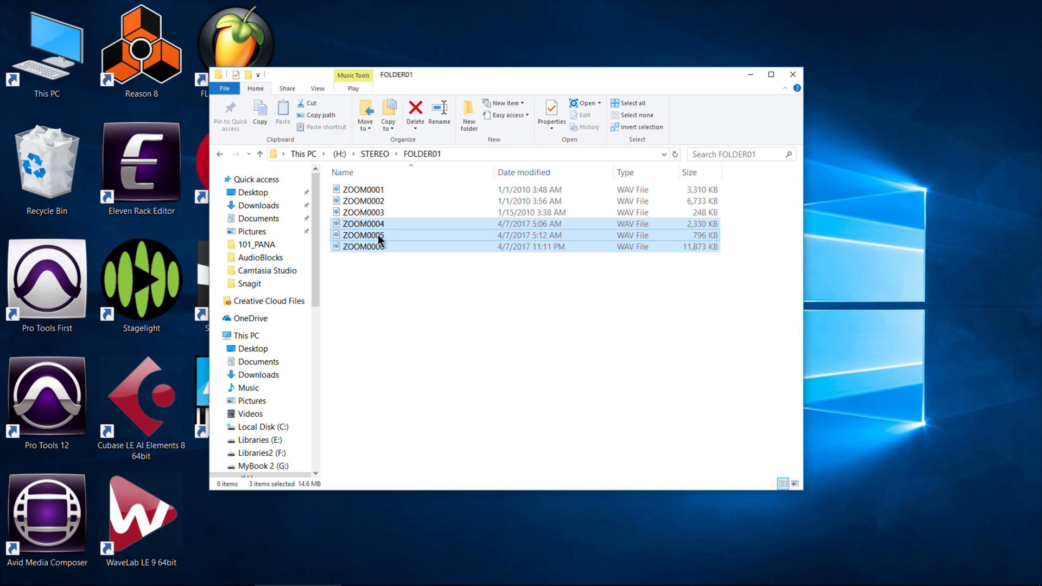